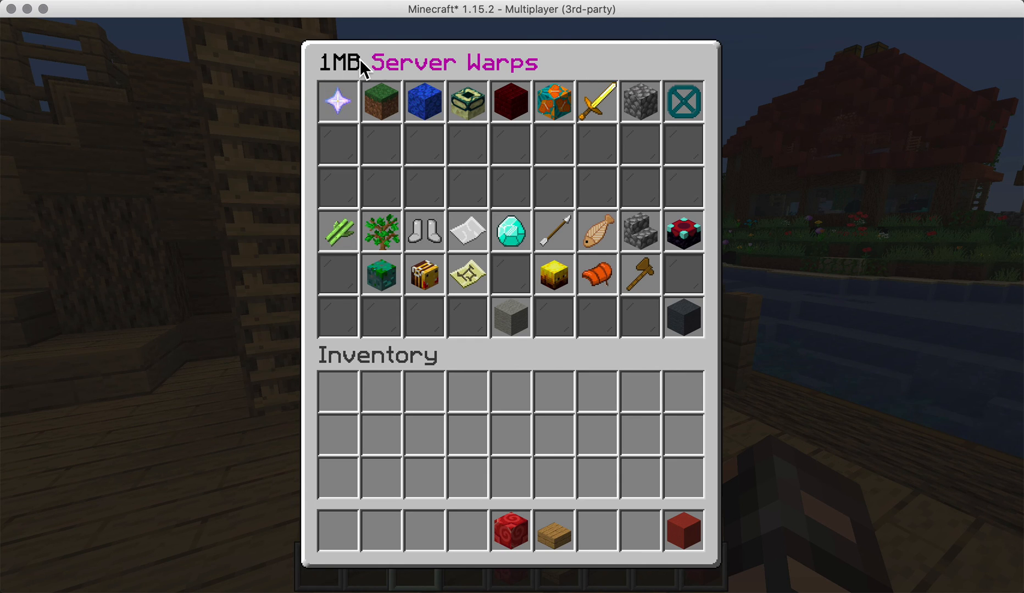
mouse_move(683, 318)
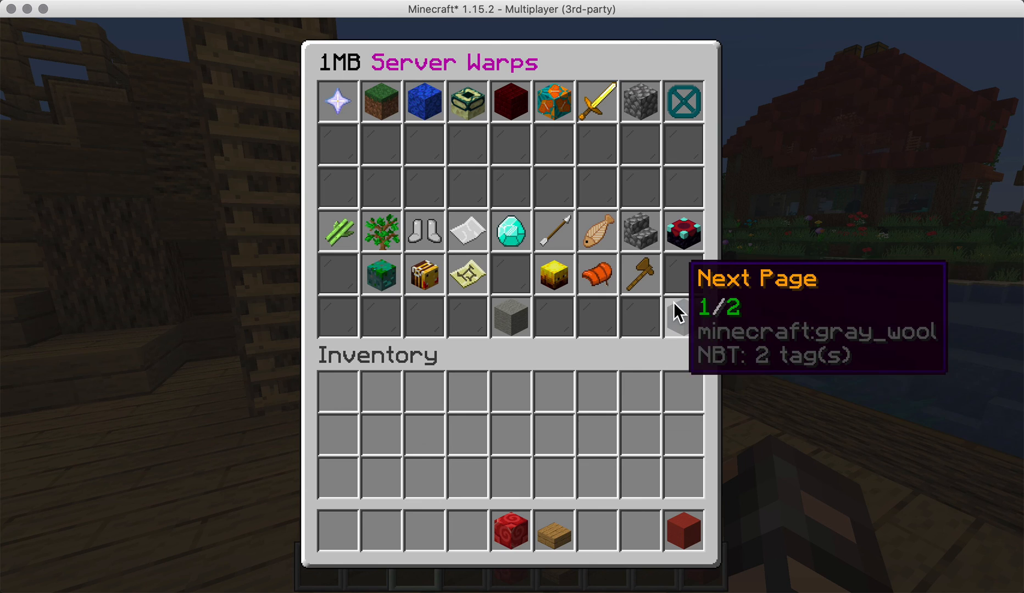
- Page the warps menu from Server Warps through Player Warps to Fossil Warps via Next Page
left_click(678, 312)
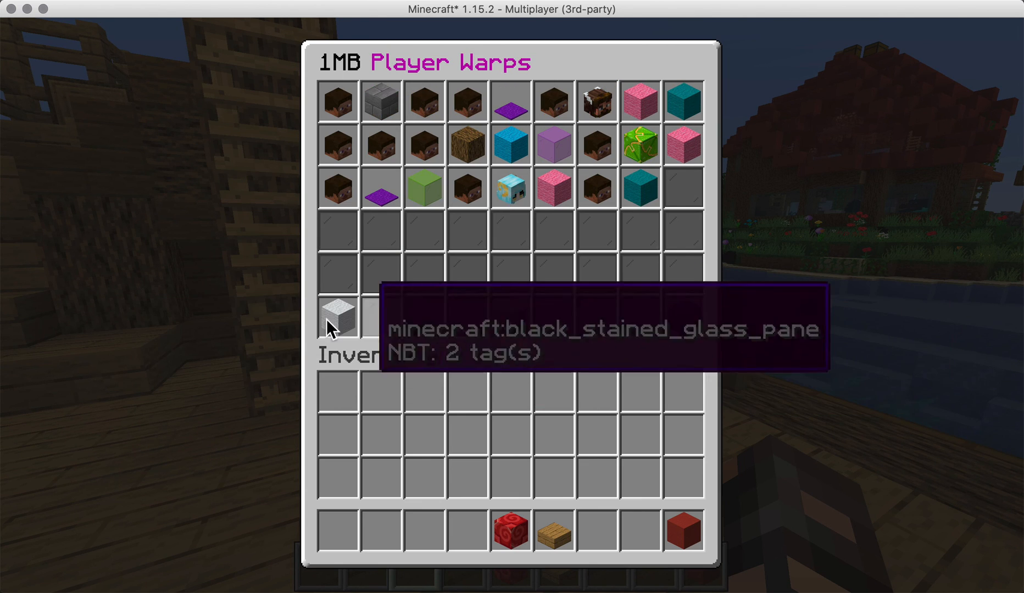
mouse_move(683, 315)
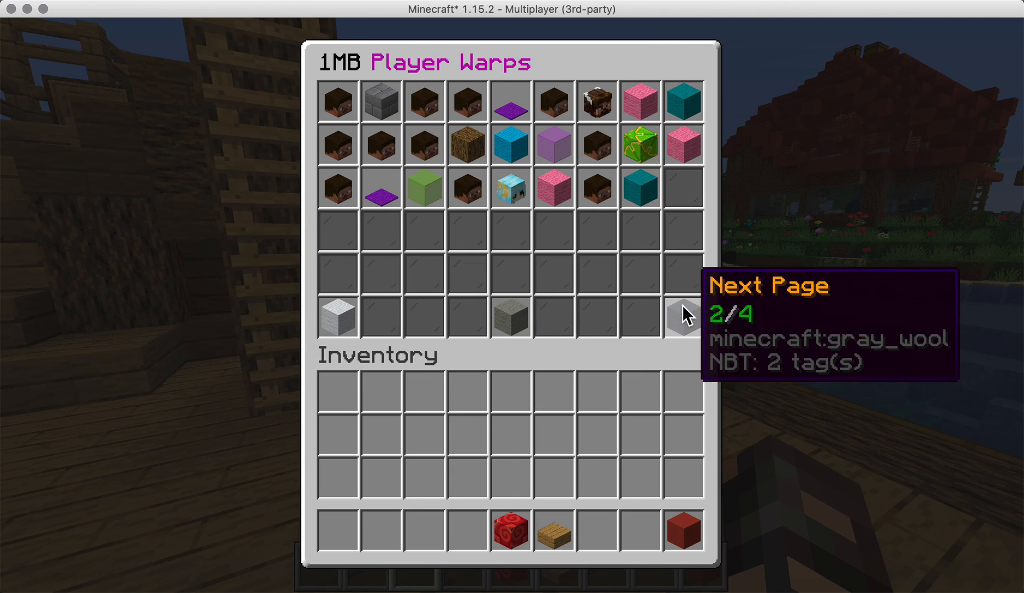
left_click(683, 319)
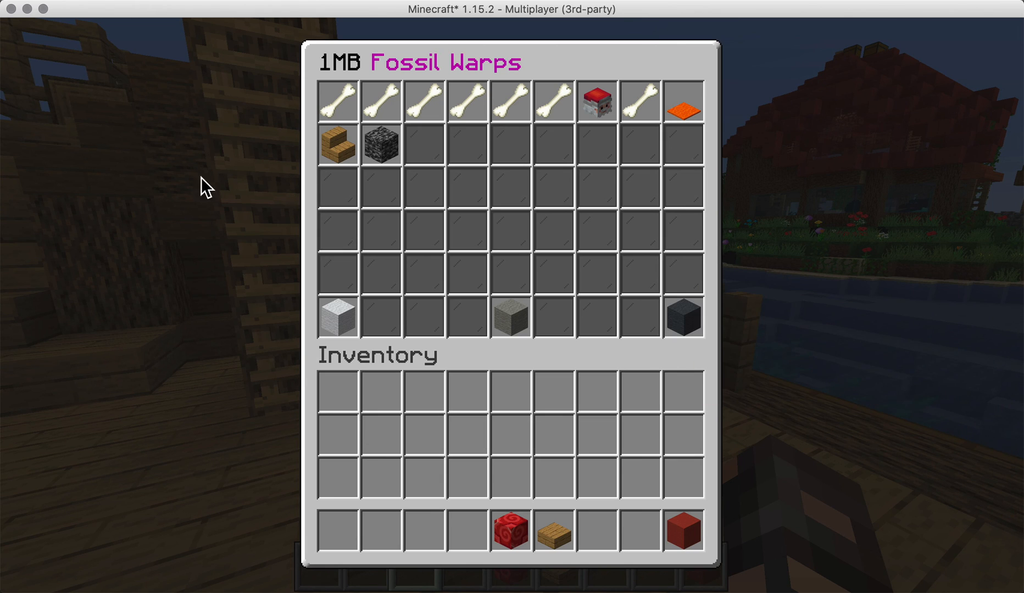
mouse_move(356, 65)
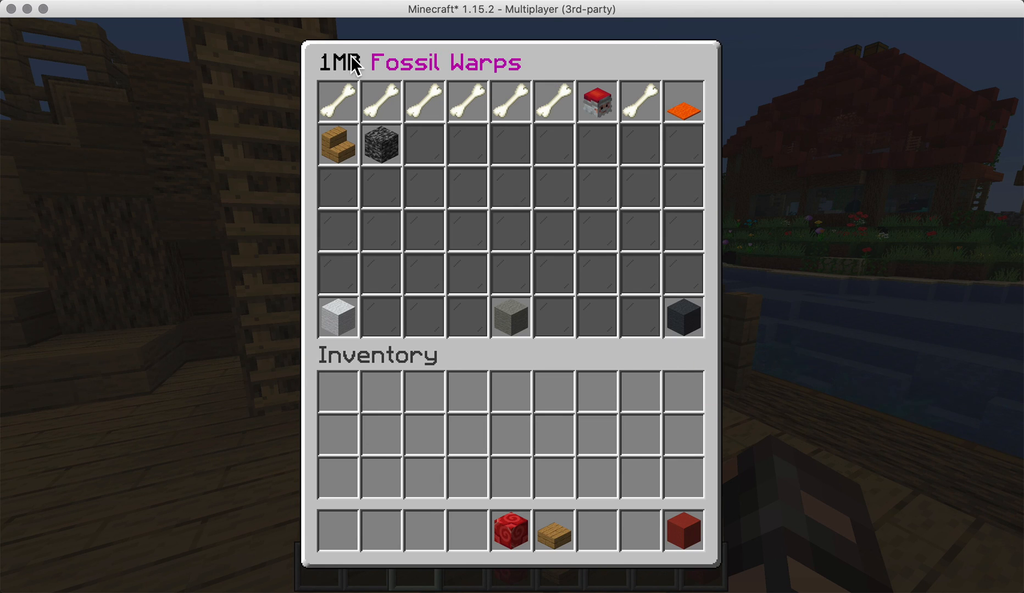
mouse_move(285, 67)
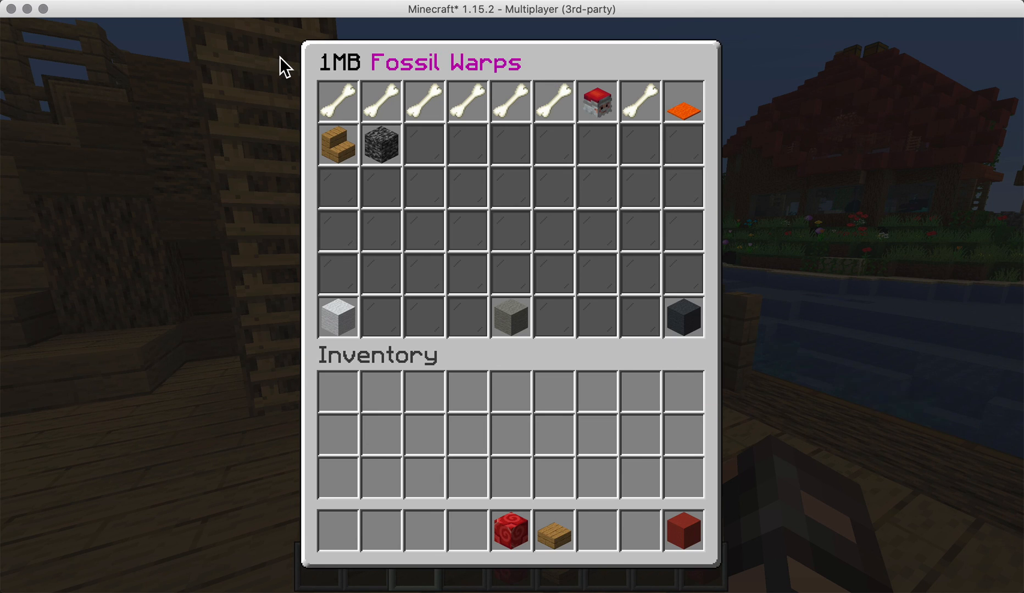
- Leave the warps menu and switch to Finder's Translations folder listing the Locale yml files
key("Escape")
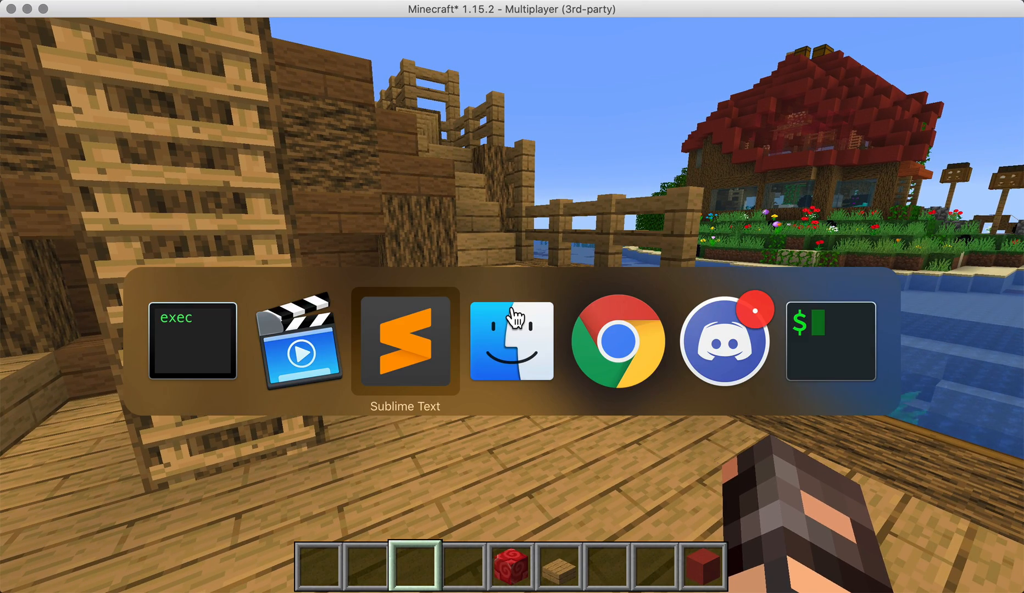
left_click(510, 343)
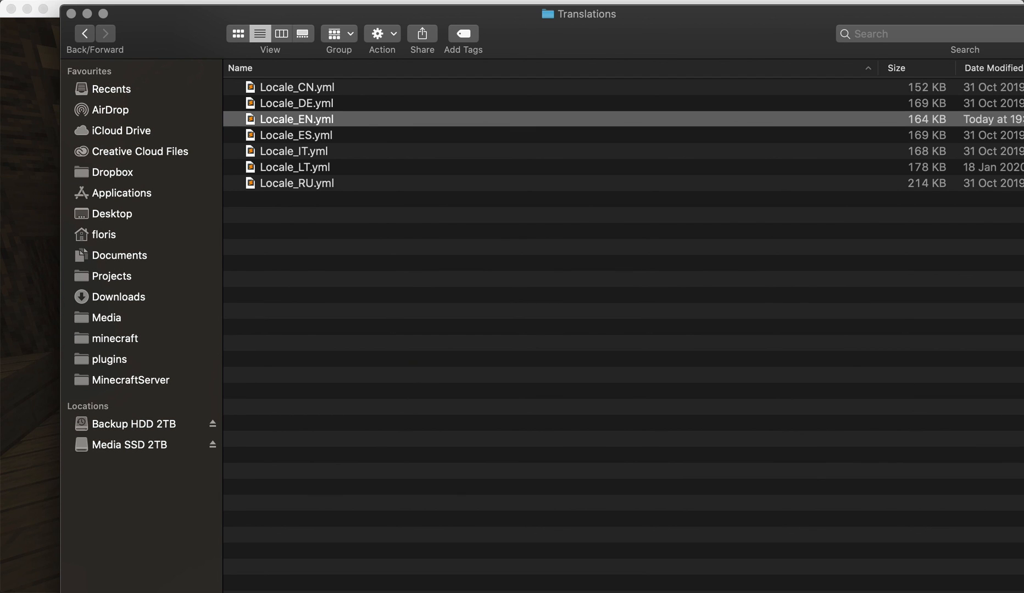
mouse_move(358, 123)
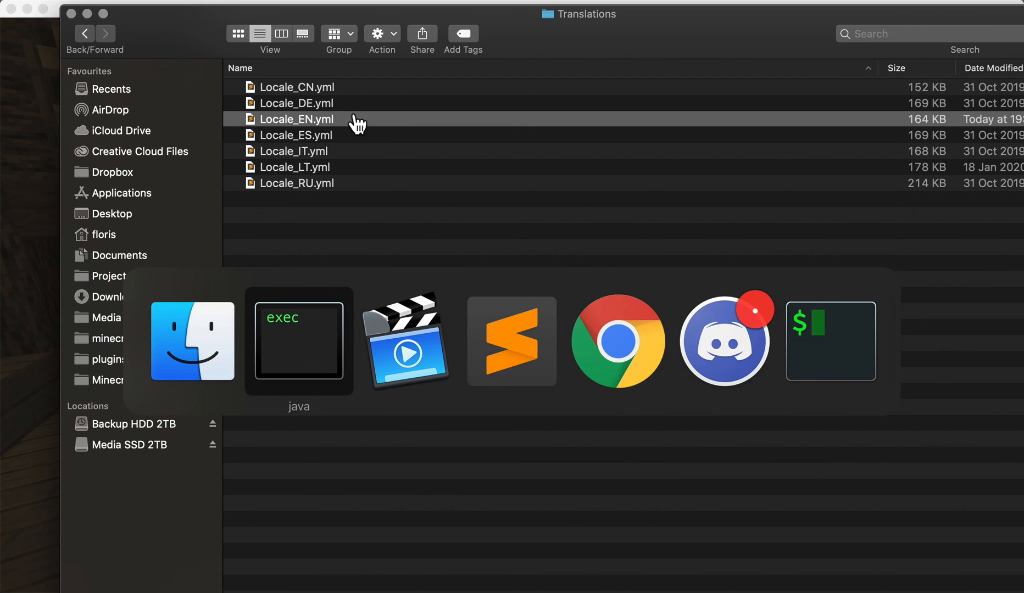
- Open Locale_EN.yml in Sublime Text and scroll to the warp pageTitles entries
double_click(297, 118)
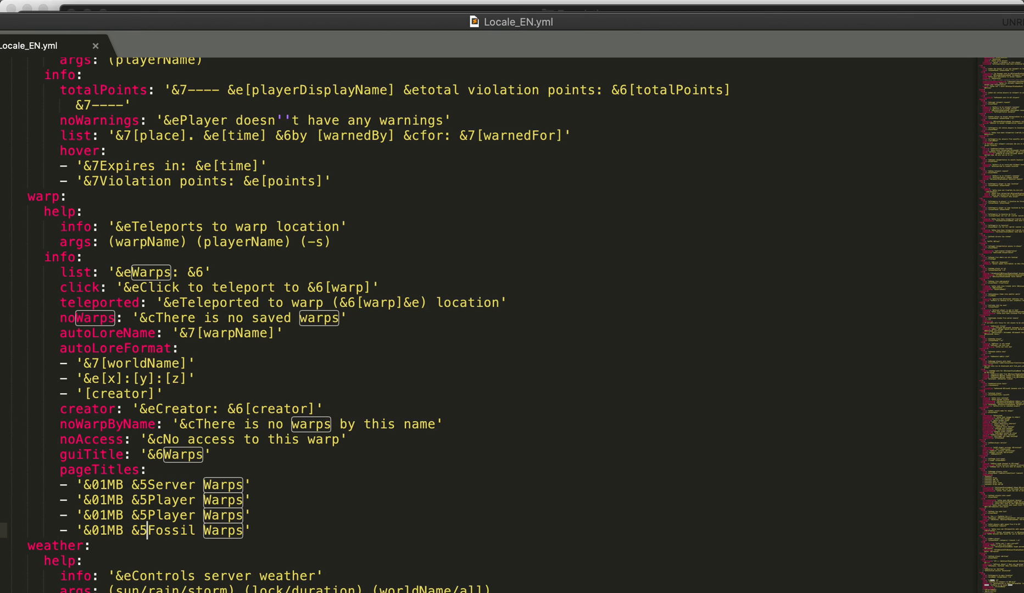
mouse_move(373, 381)
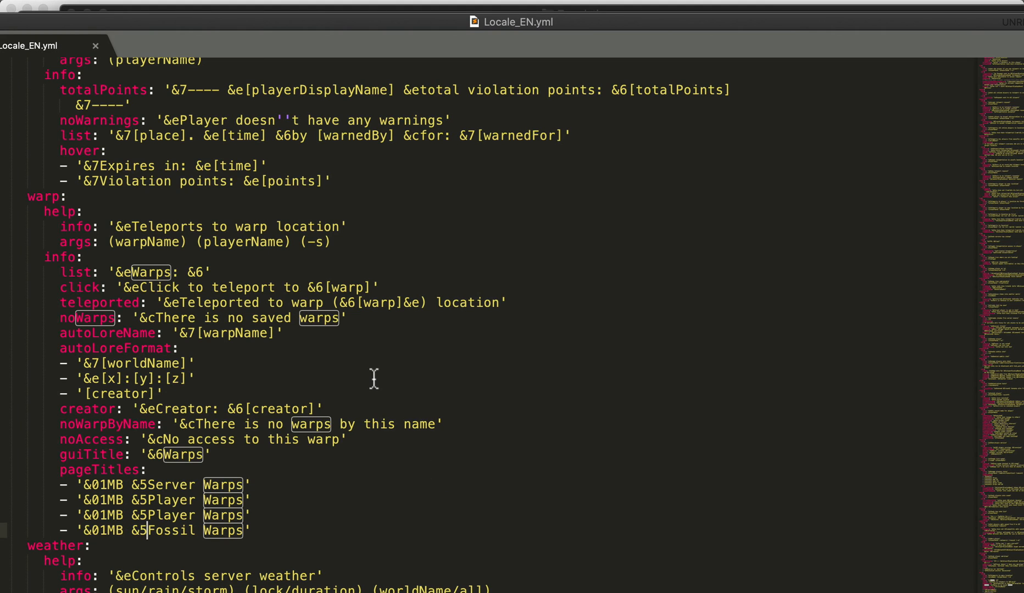
scroll("down", 3)
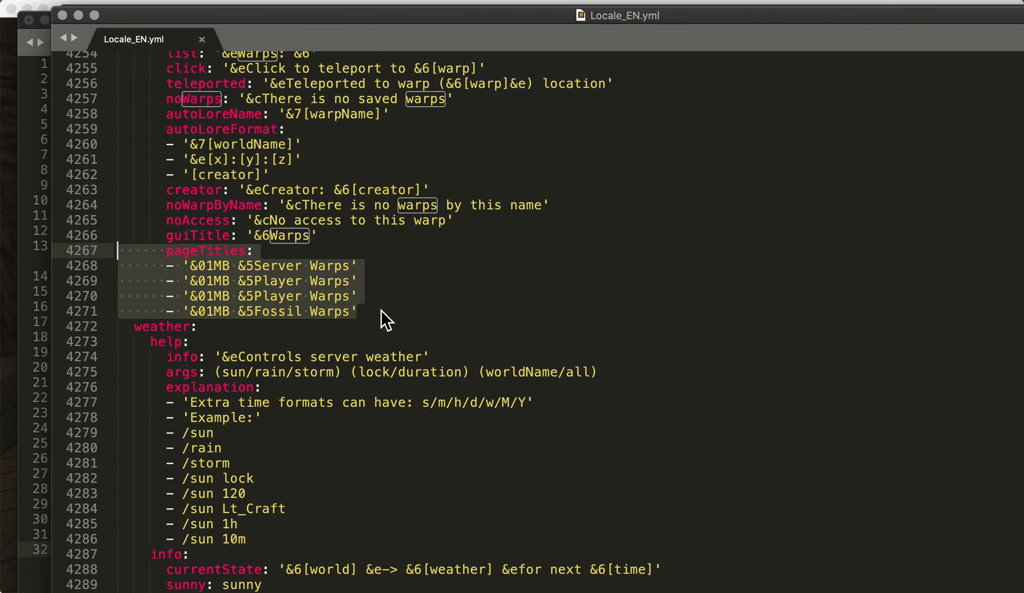
mouse_move(313, 273)
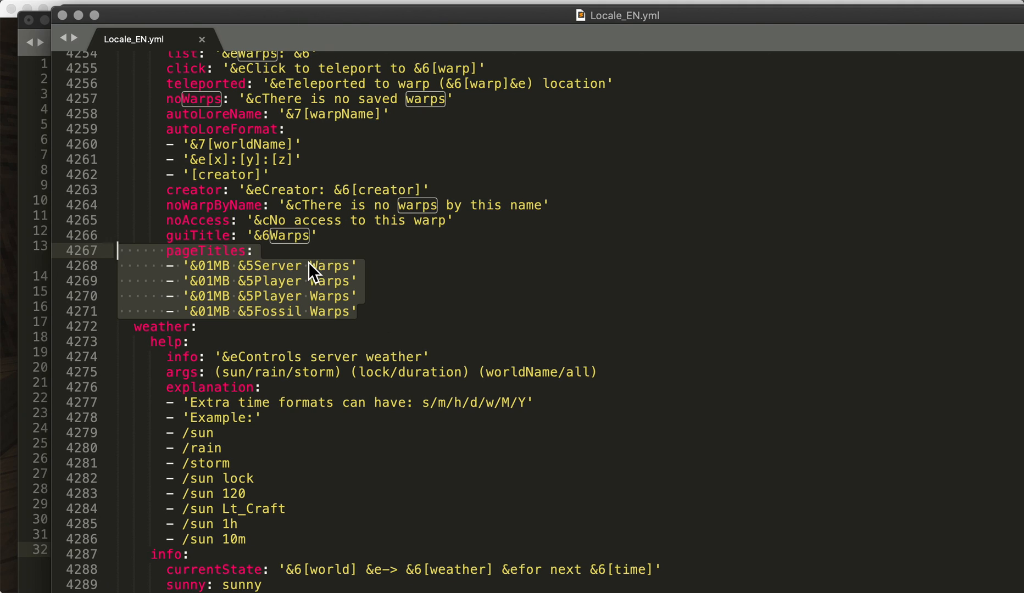
mouse_move(343, 323)
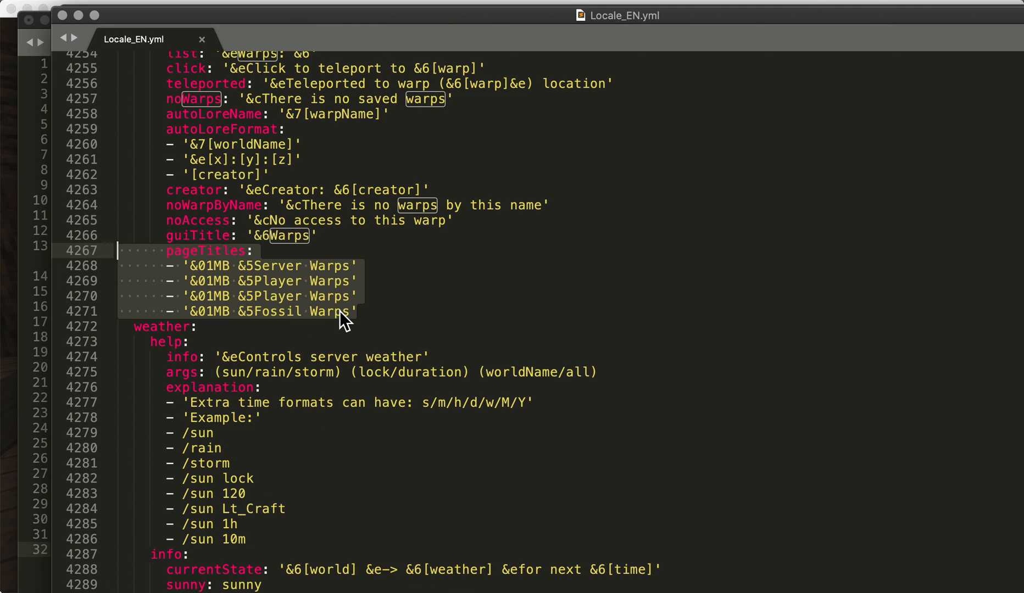